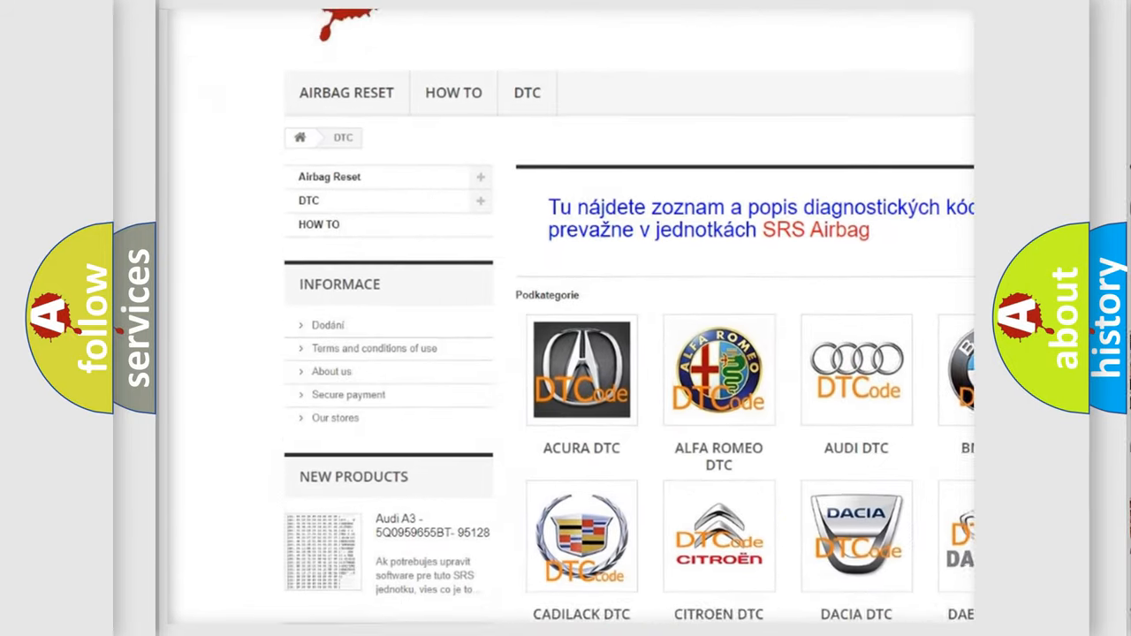
Step: Scroll down the DTC page to the long list of B-series airbag fault codes
scroll("down", 3)
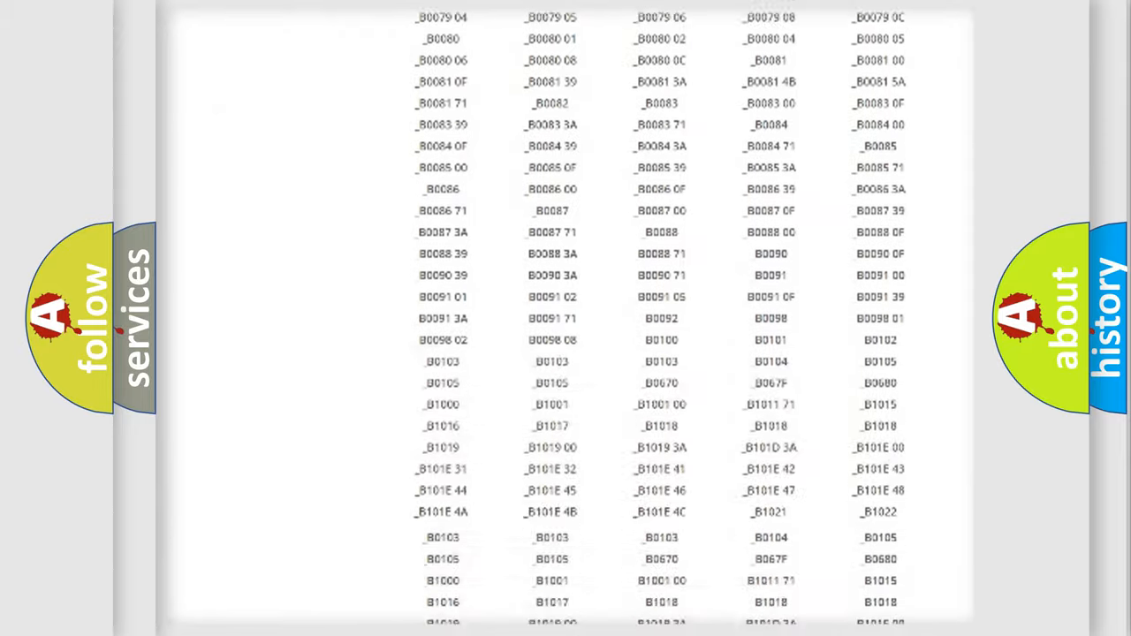
Step: Move on to the Cadillac P0610 slide defining the ECM transmission-programming fault
scroll("up", 3)
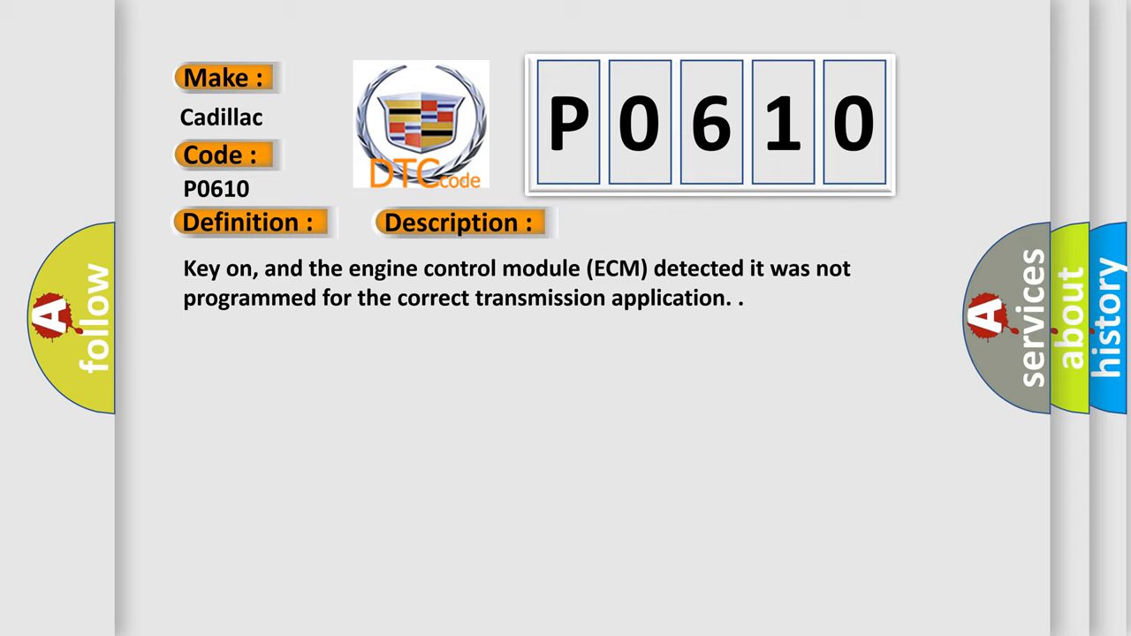
Step: Show the P0610 Cause panel: reprogram the ECM, then recheck the code
left_click(647, 223)
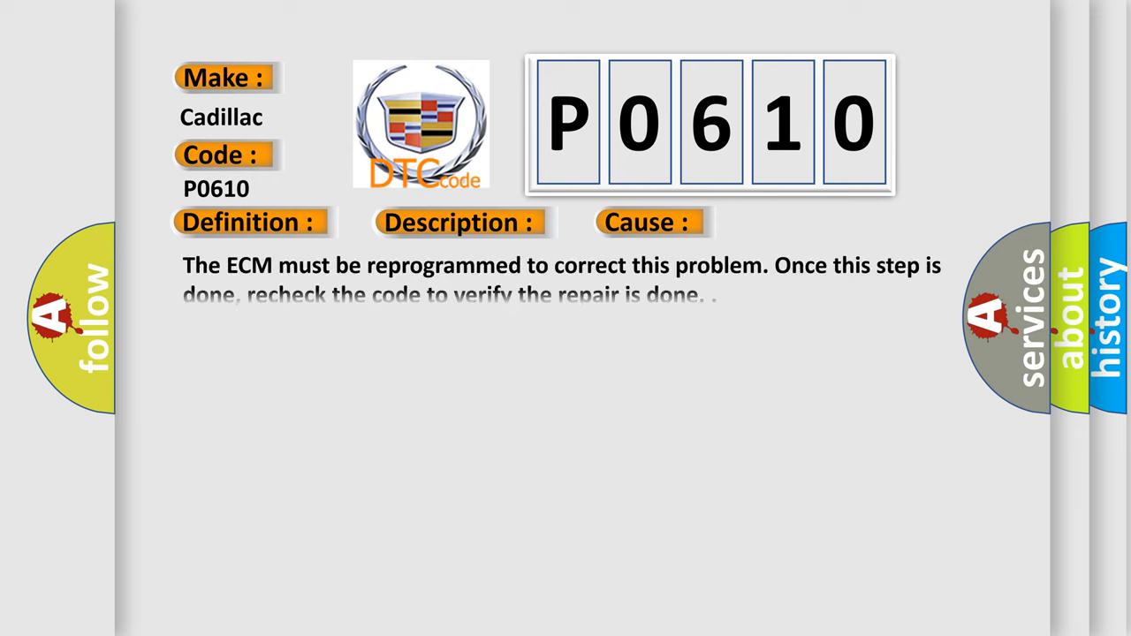